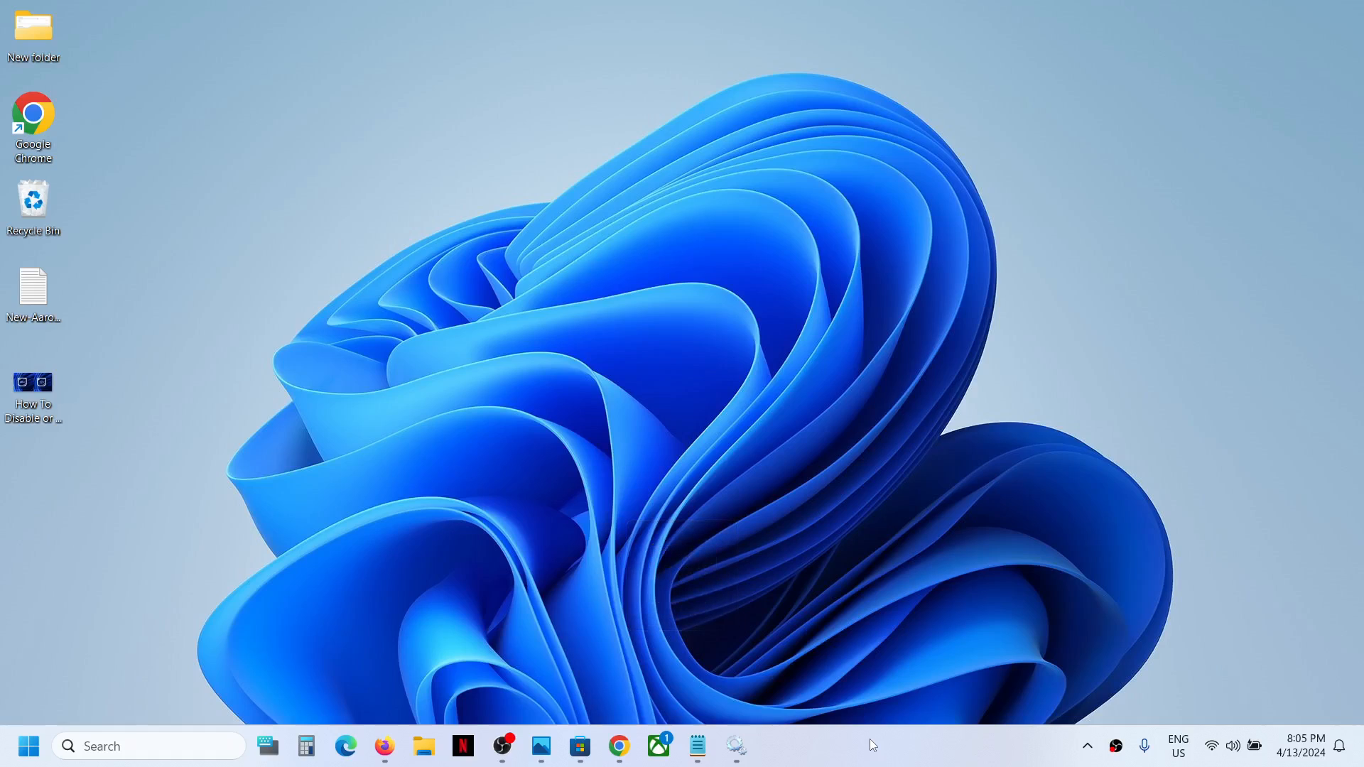
- Launch Microsoft Store from the taskbar to search for 'lenovo hotkeys'
click(578, 747)
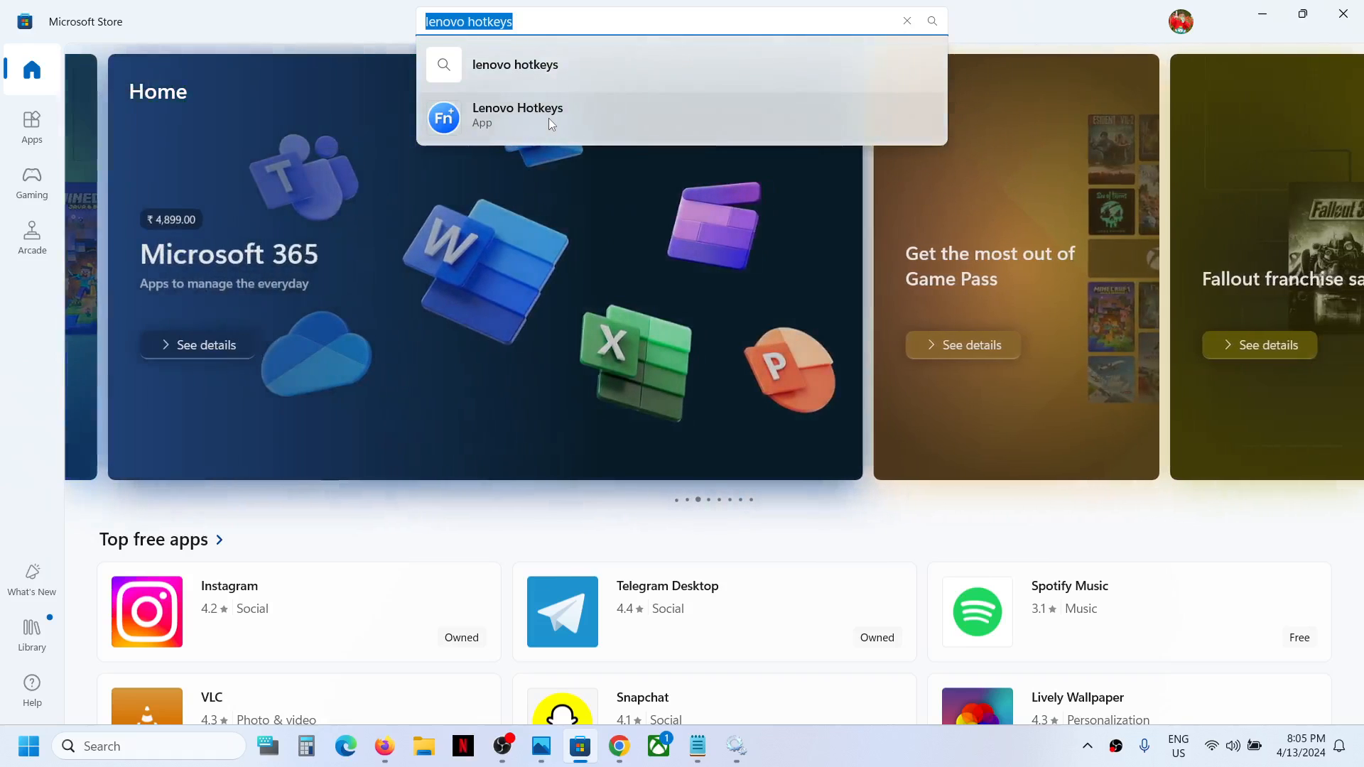
- Launch Lenovo Hotkeys from its Store page and go to its Settings page
click(516, 115)
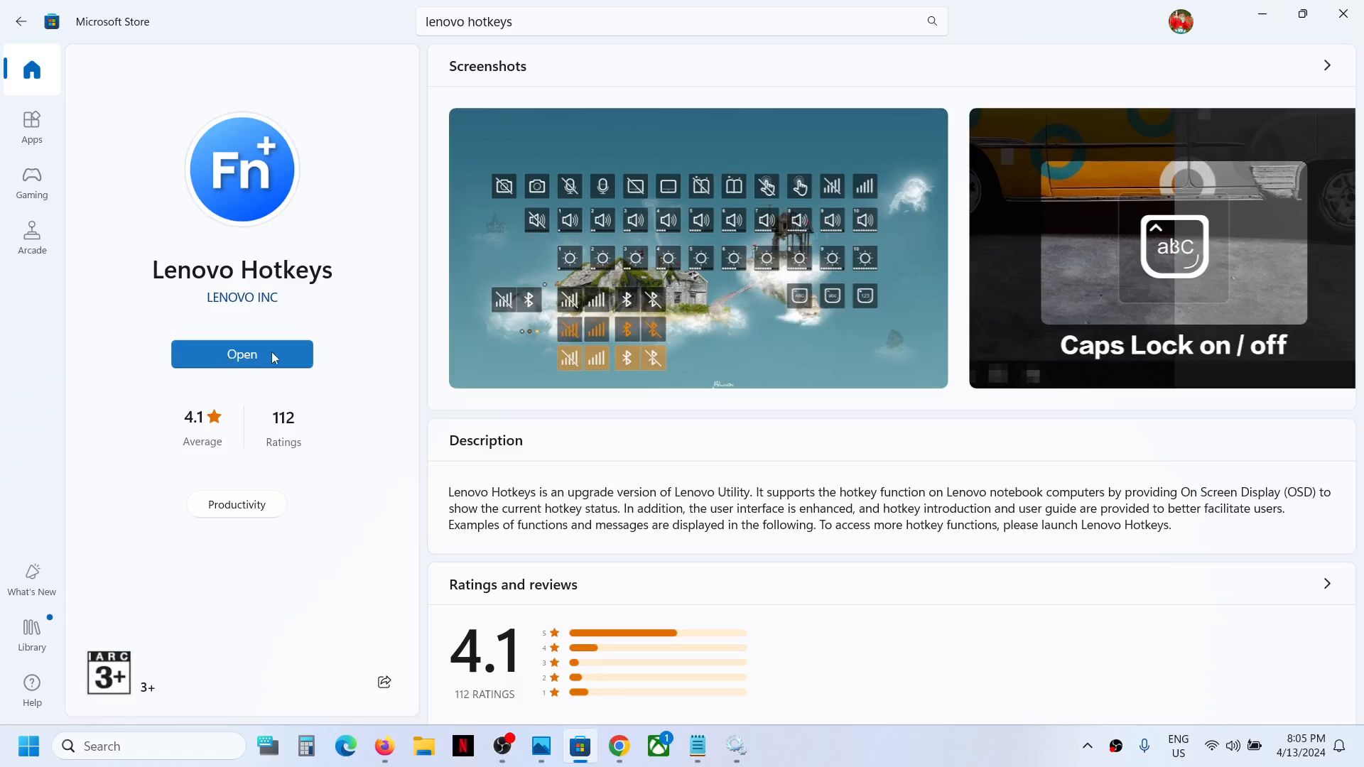
click(241, 354)
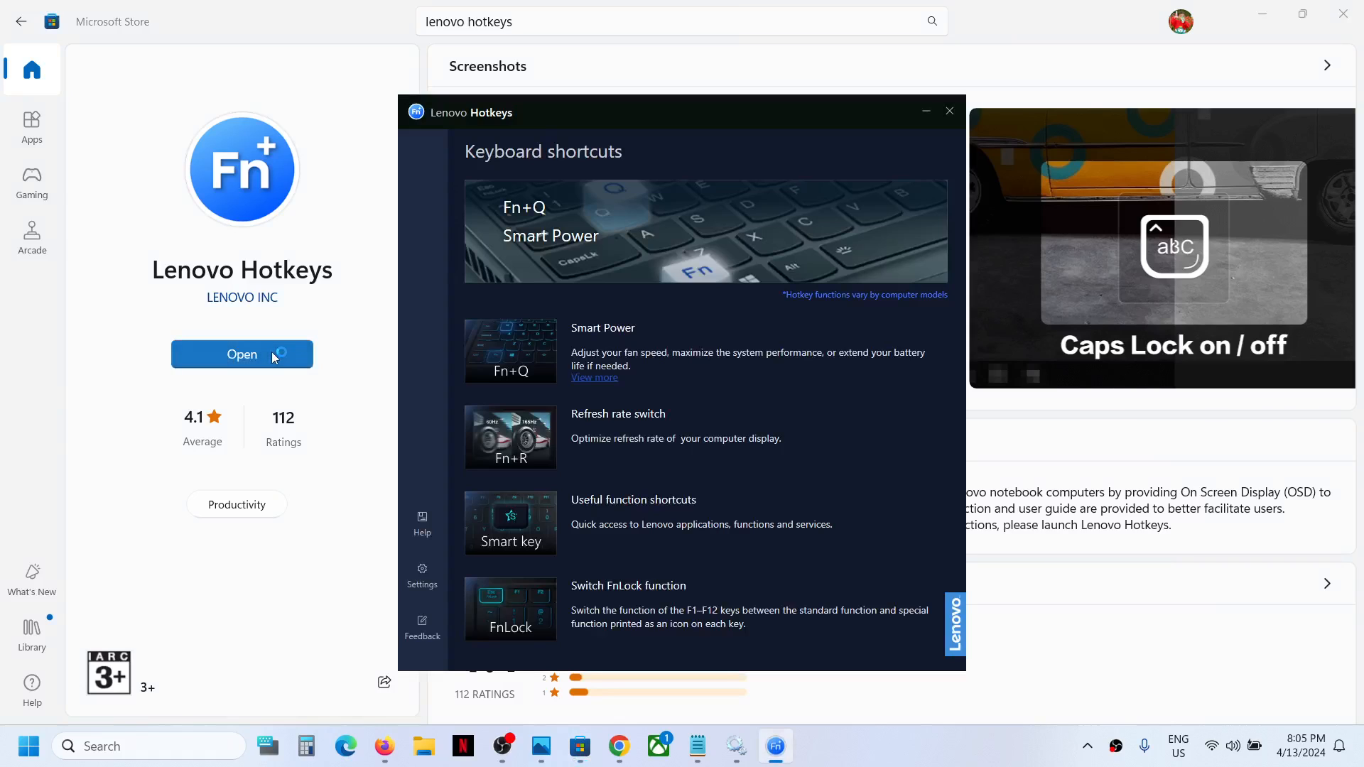
click(422, 574)
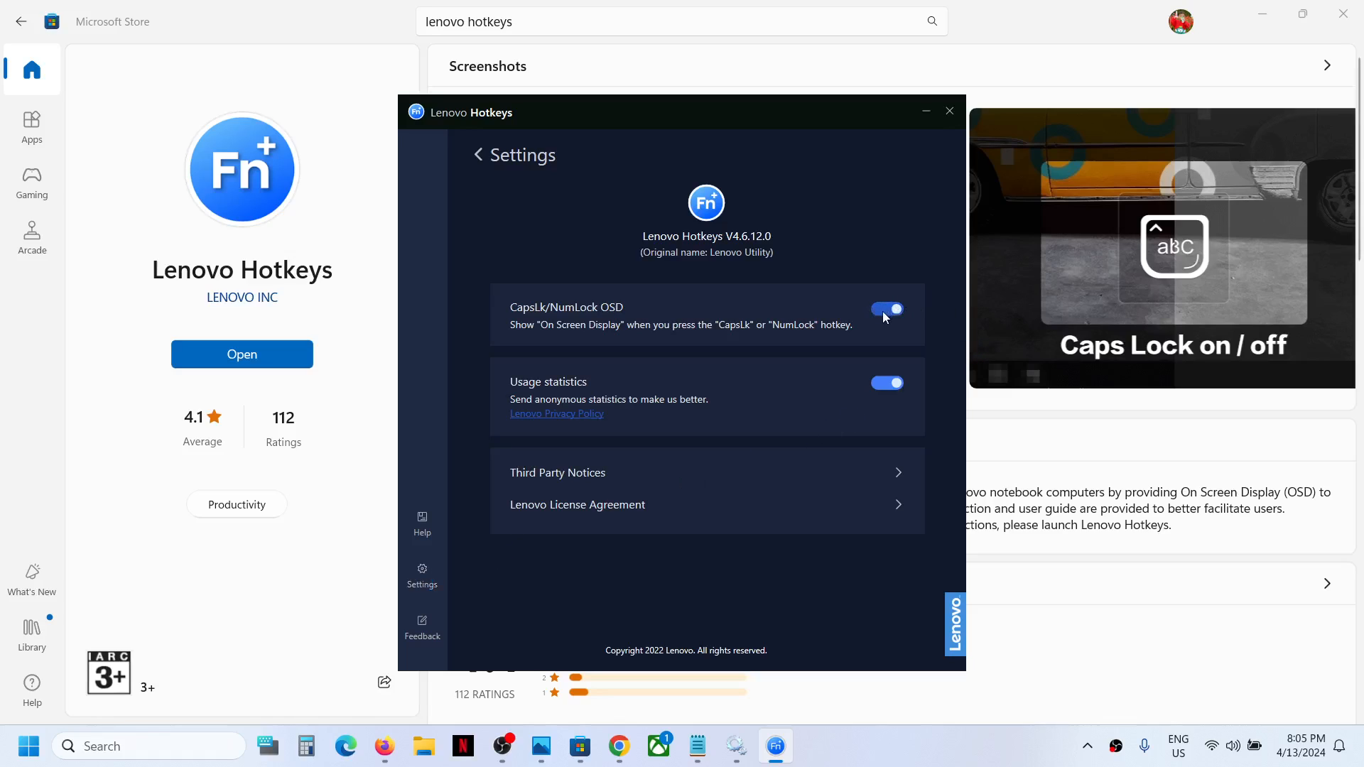
- Switch CapsLk/NumLock OSD off and toggle Caps Lock on the On-Screen Keyboard with no notification
click(886, 310)
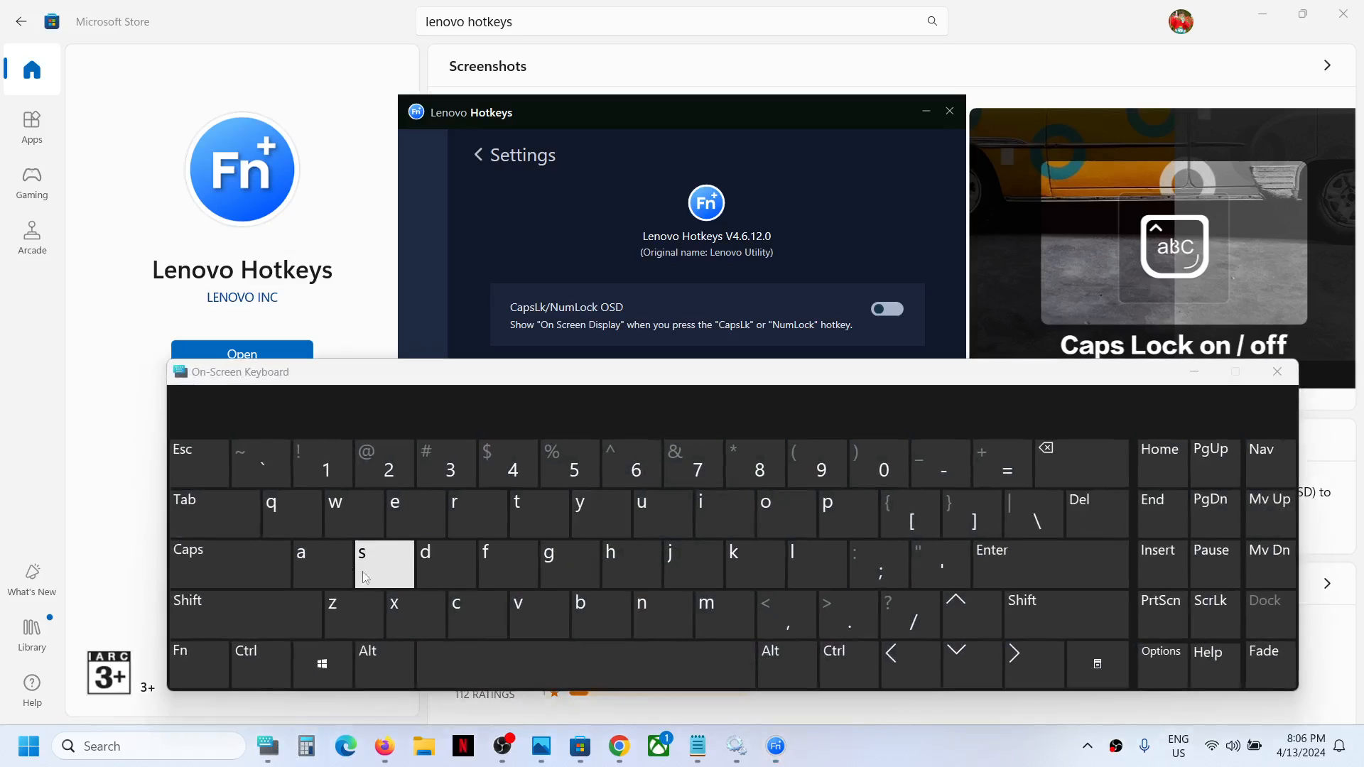
click(188, 549)
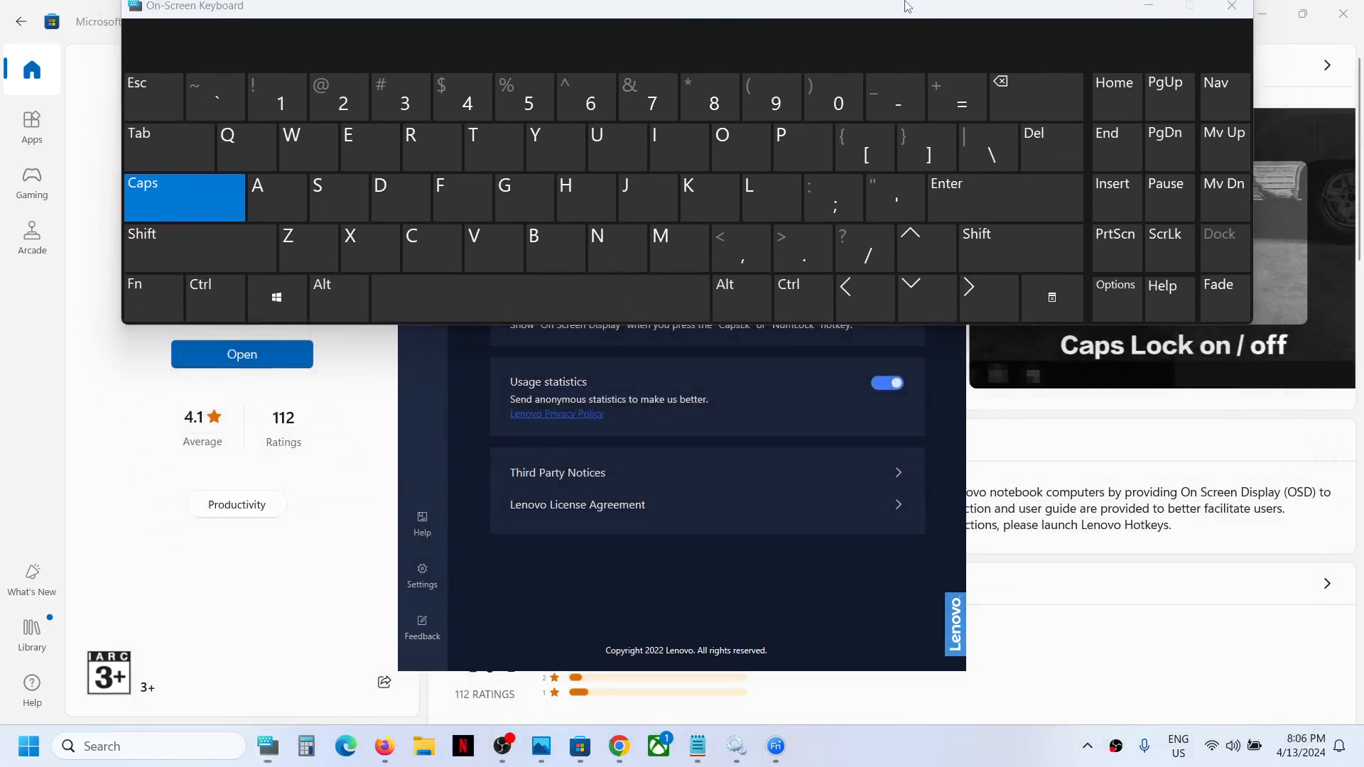
scroll(down, 3)
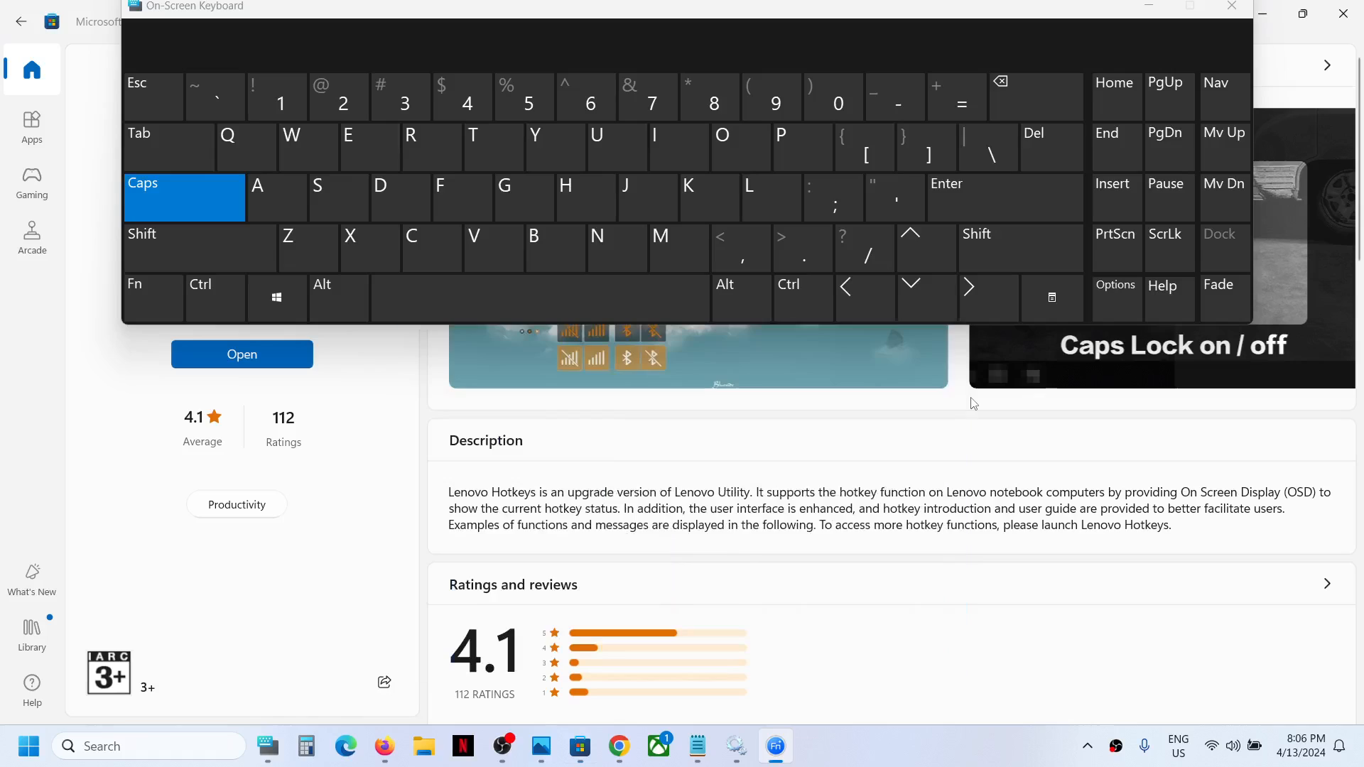
click(184, 198)
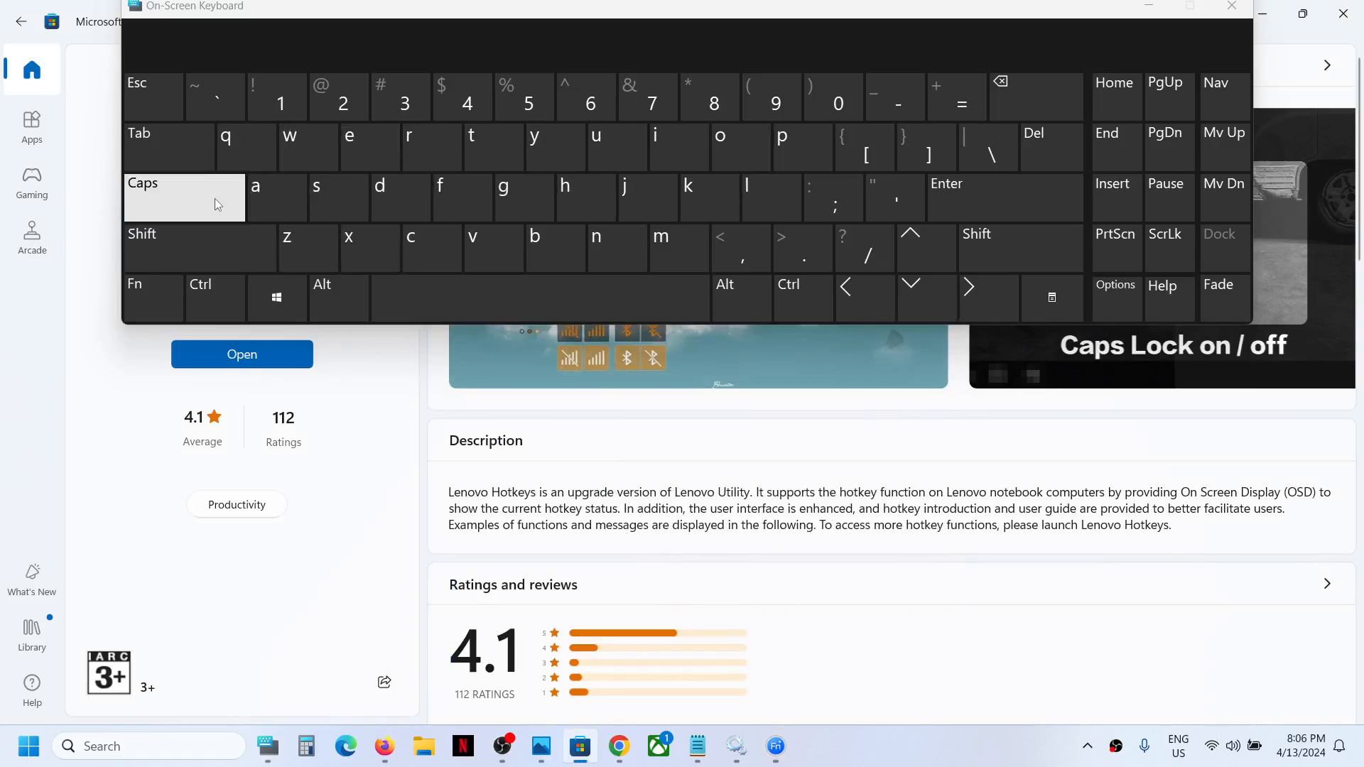
click(184, 197)
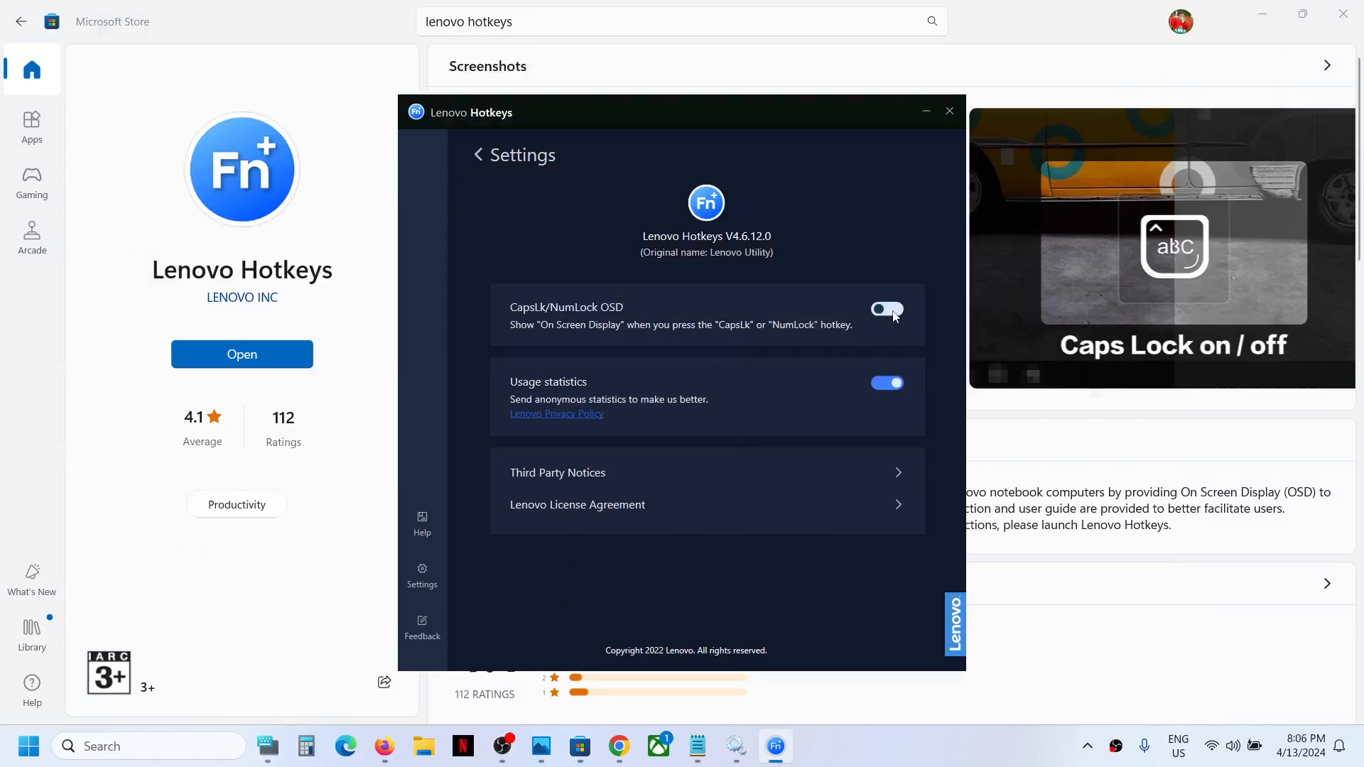
- Switch CapsLk/NumLock OSD back on and hide the Lenovo Hotkeys window
click(887, 309)
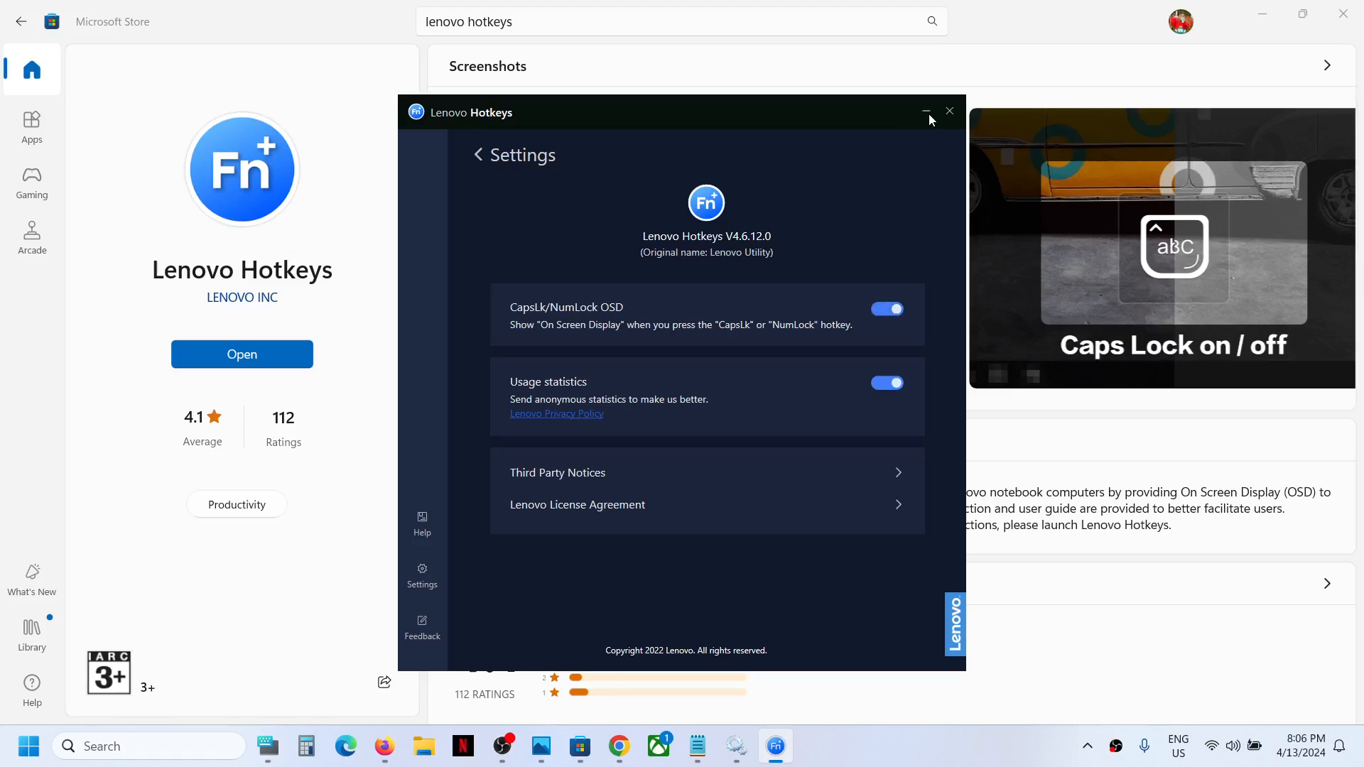
click(926, 112)
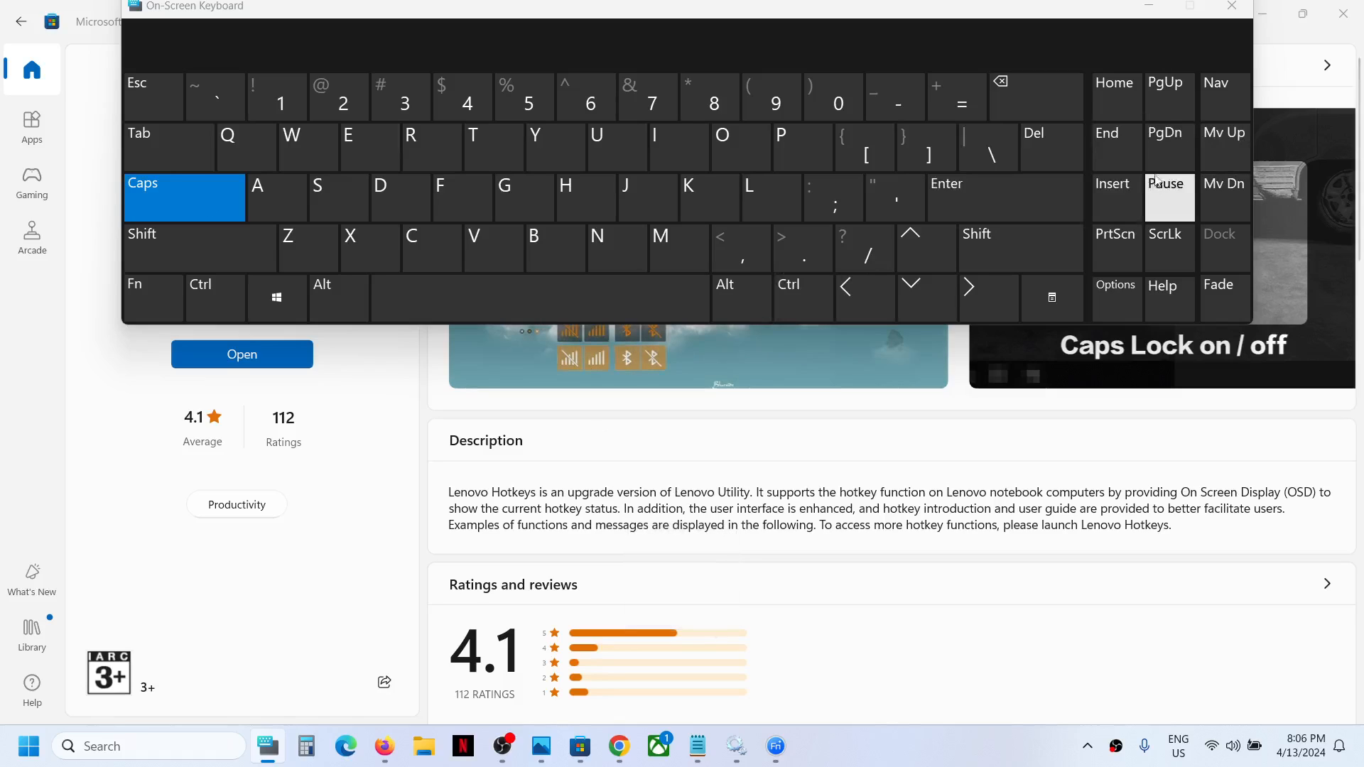
mouse_move(1169, 147)
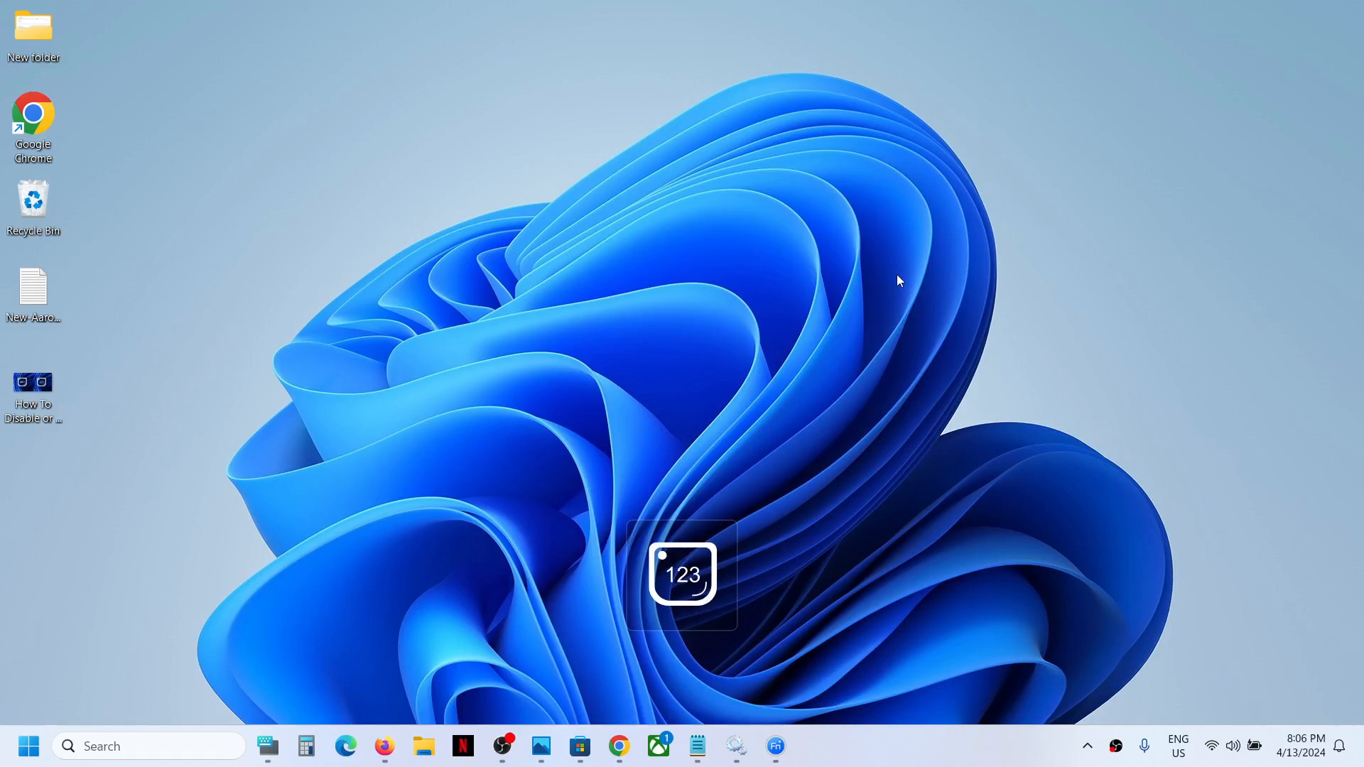
- Restore the Lenovo Hotkeys Settings window from the taskbar with CapsLk/NumLock OSD enabled
click(773, 745)
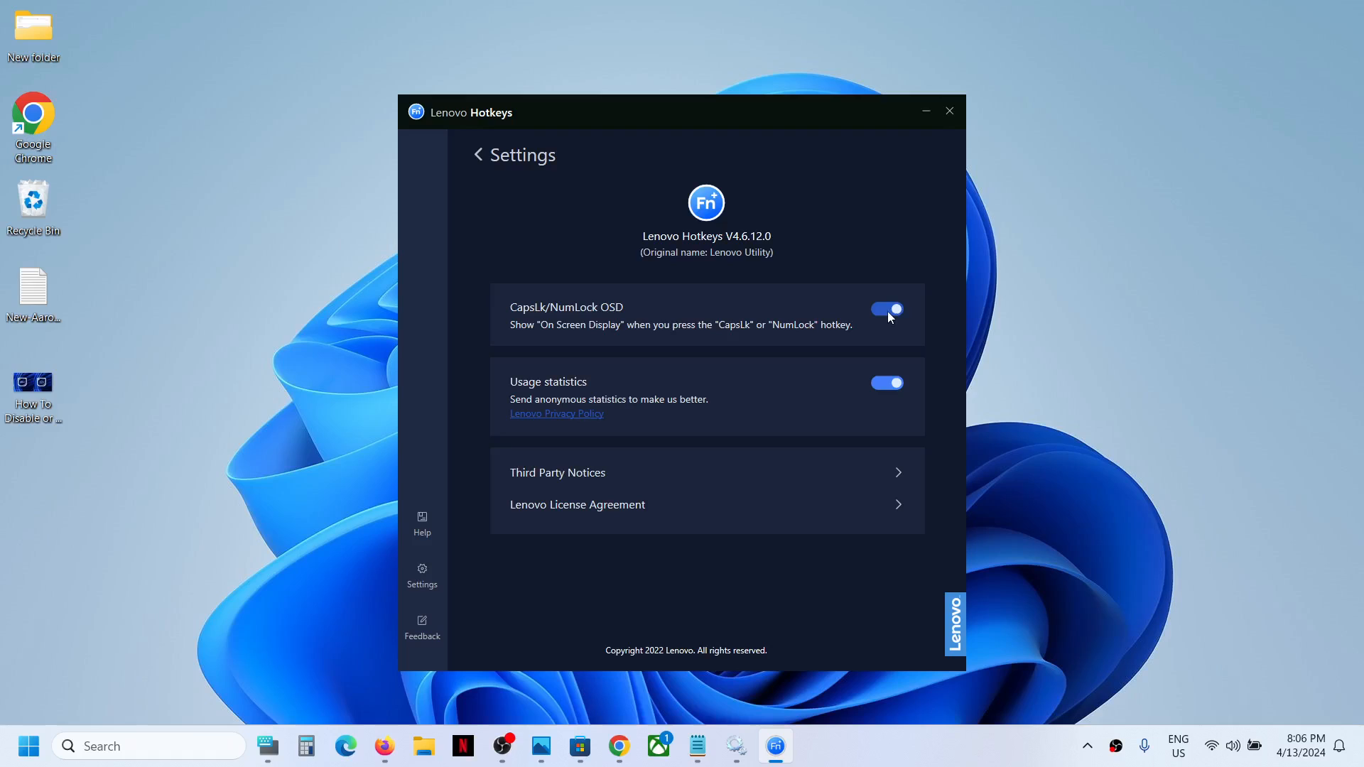
mouse_move(895, 318)
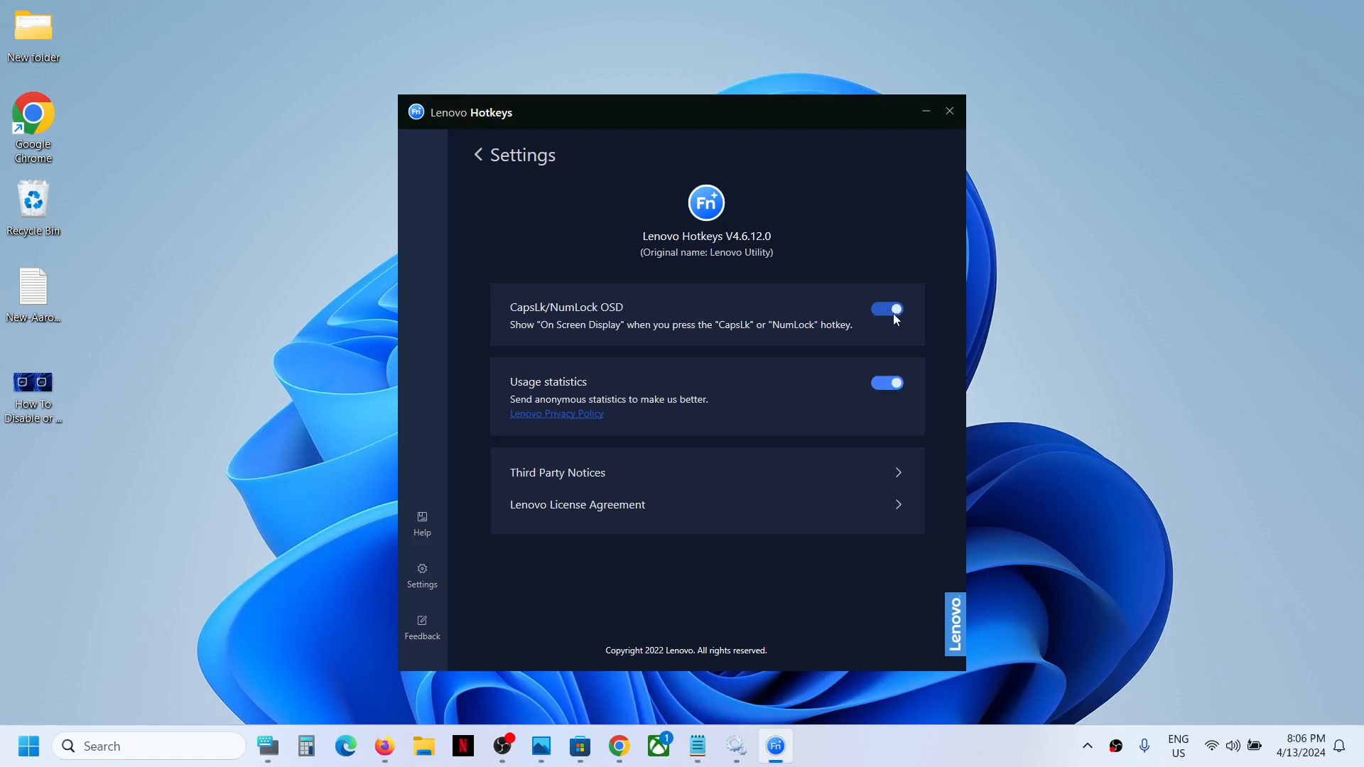
click(887, 310)
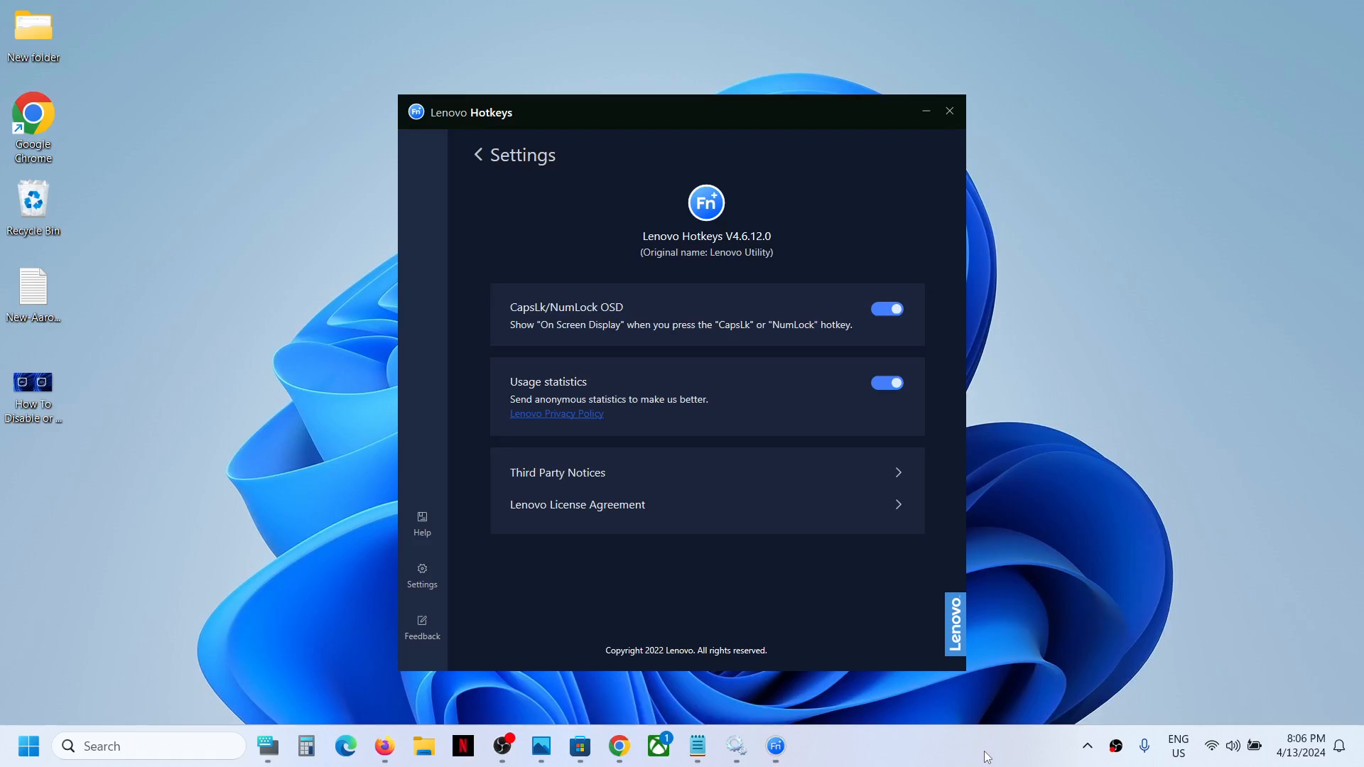